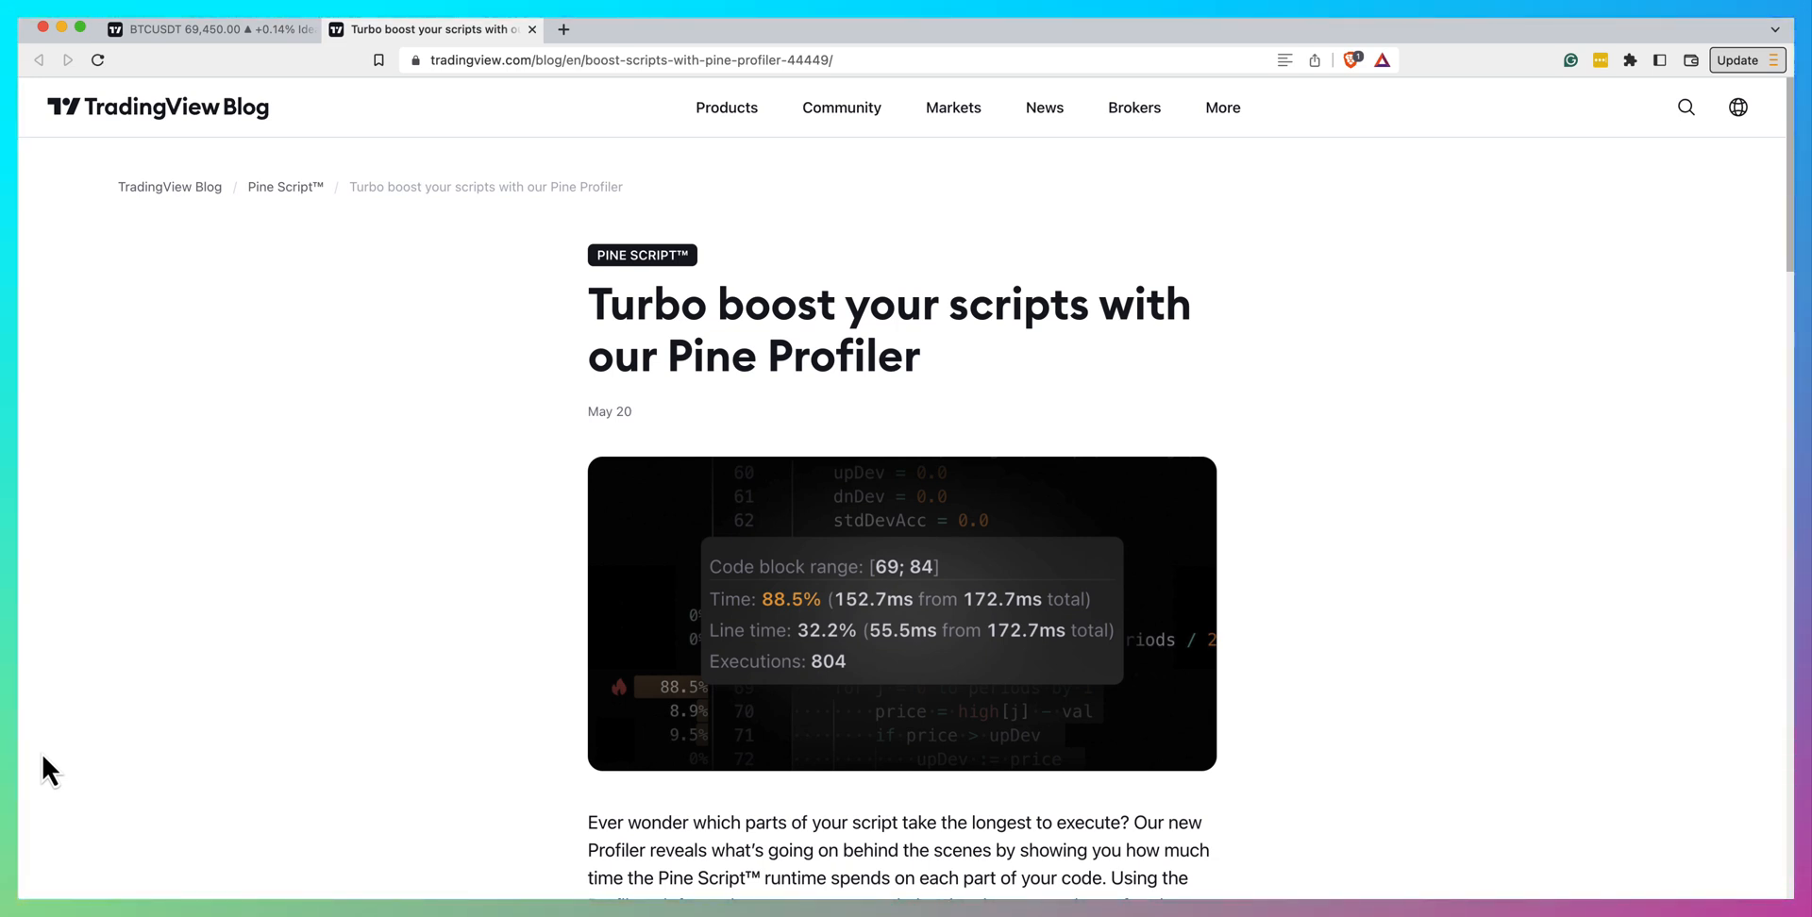
# Switch to the BTCUSDT chart tab with the screener table and its Pine script in the editor
pyautogui.click(207, 30)
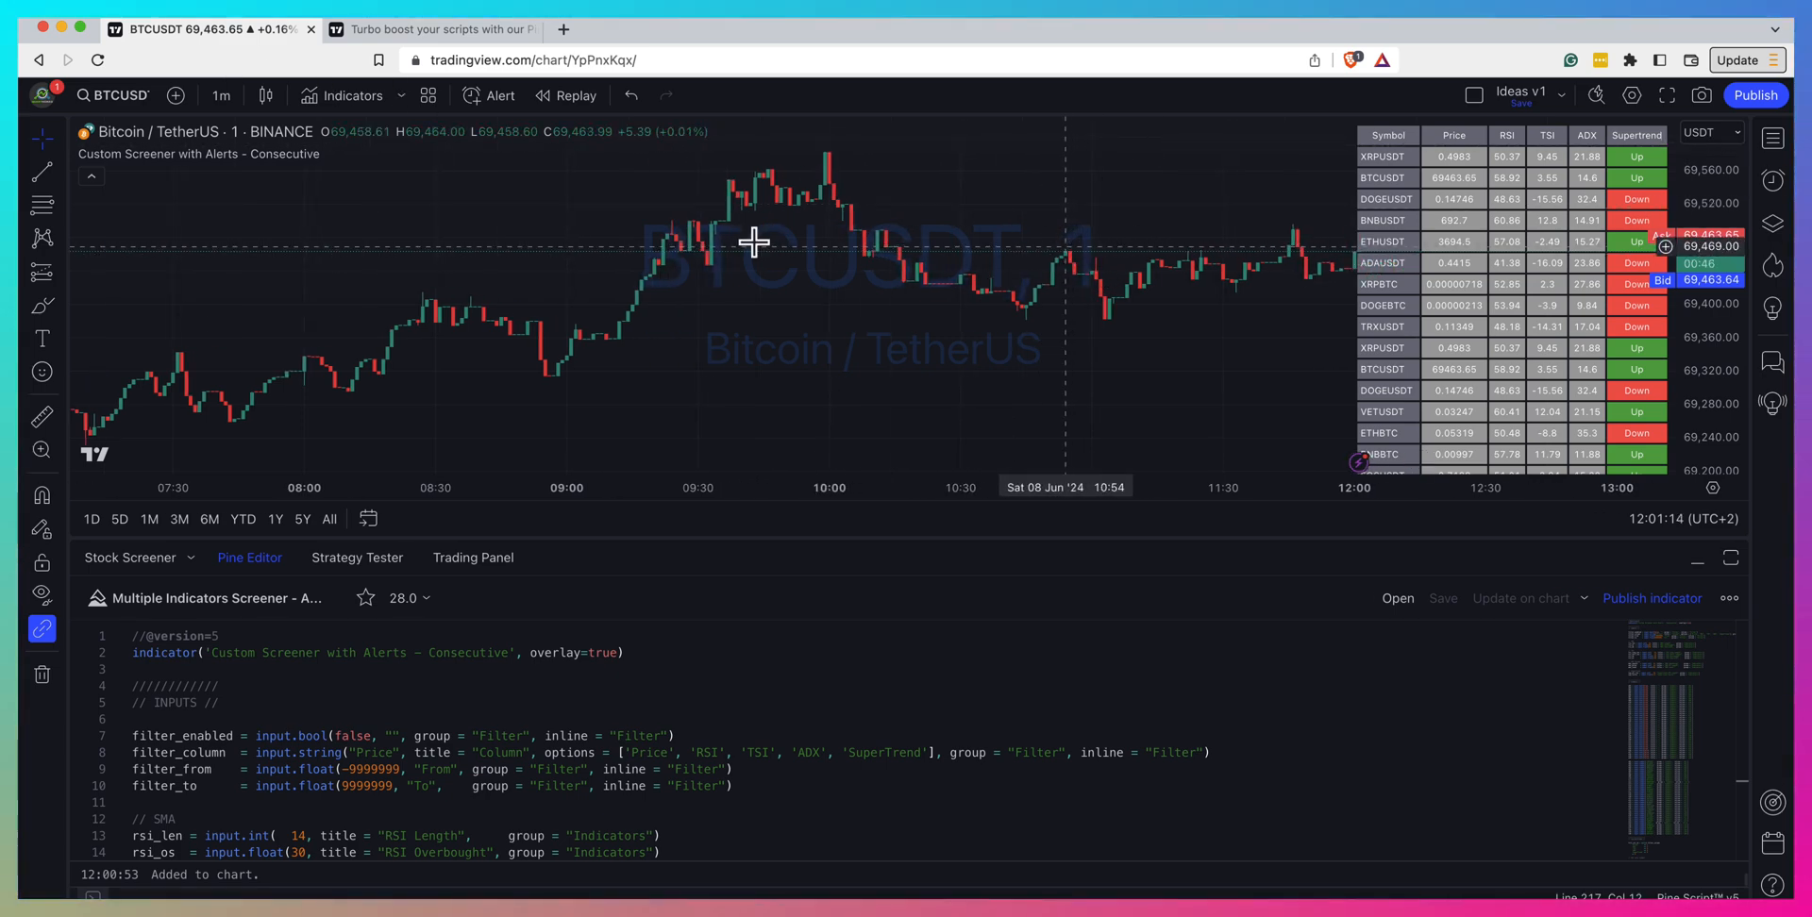
pyautogui.moveTo(277, 160)
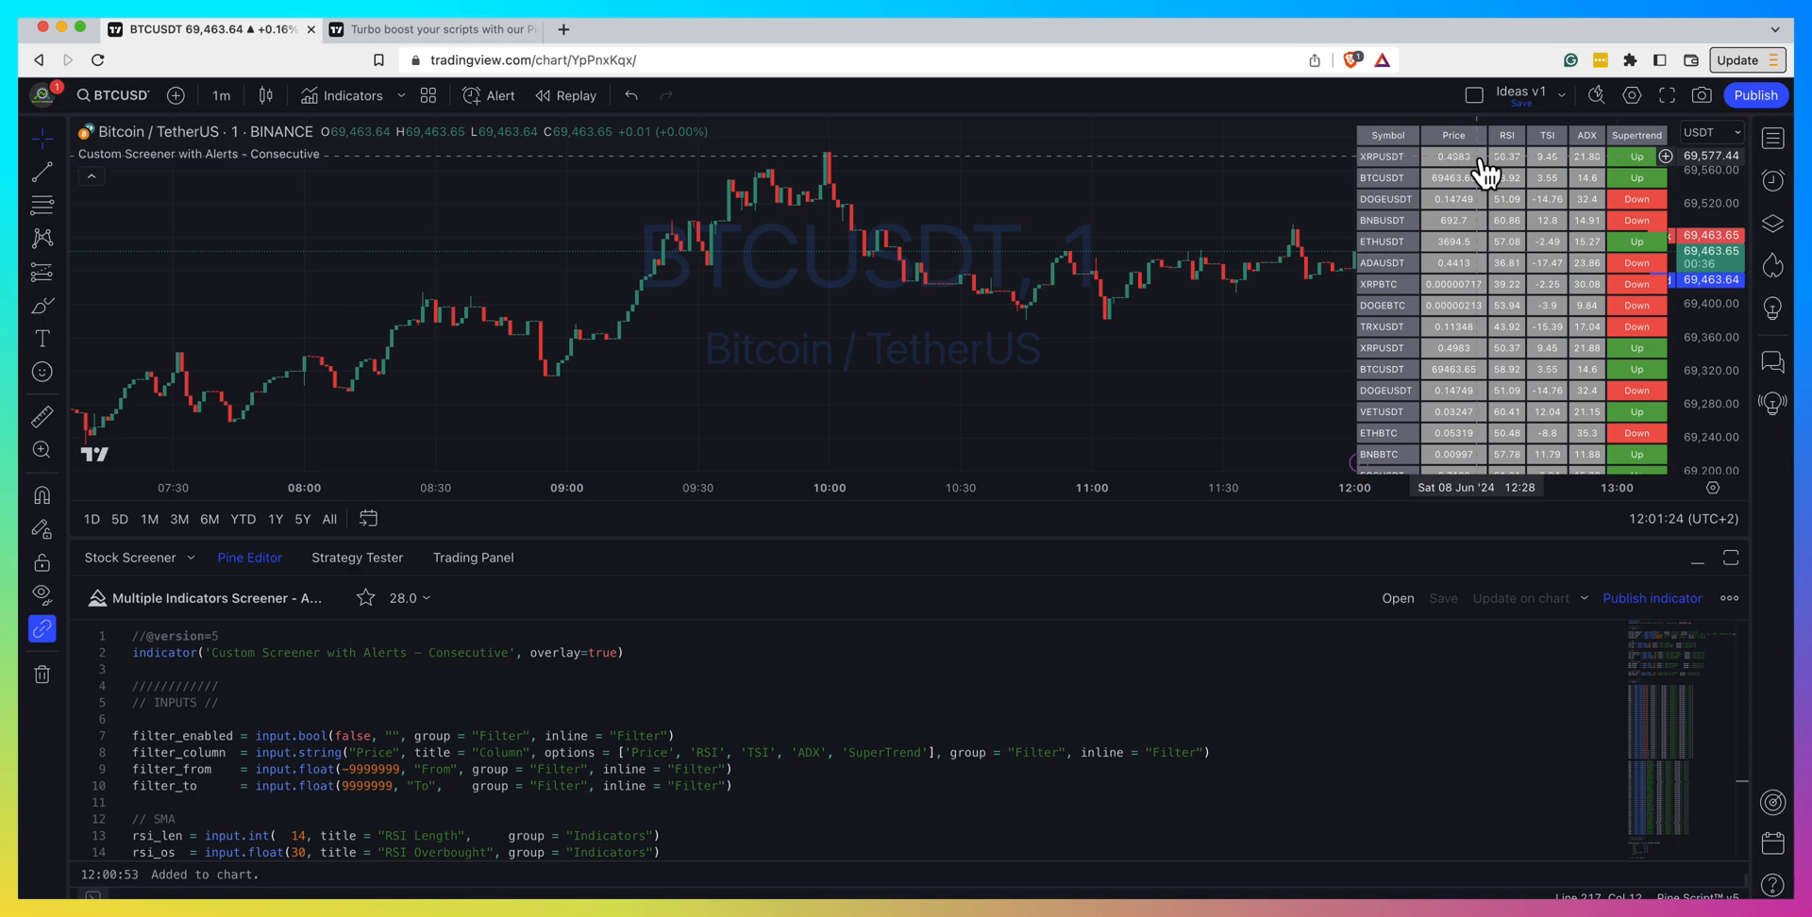
pyautogui.moveTo(1530, 222)
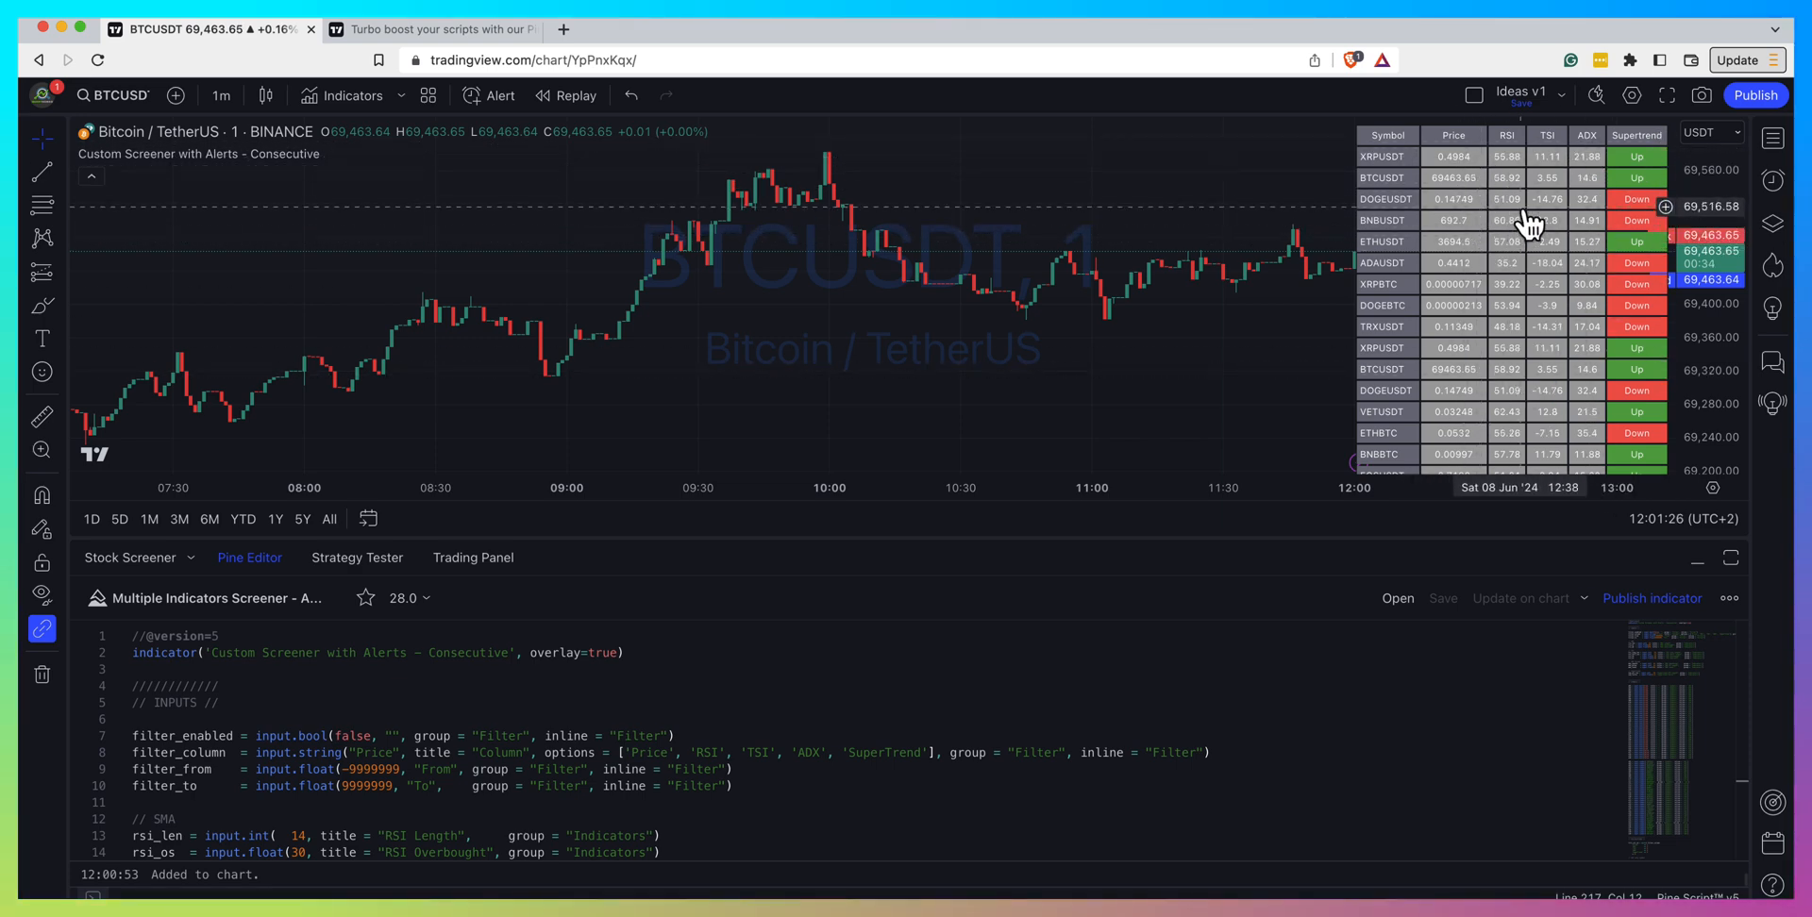
pyautogui.moveTo(1508, 376)
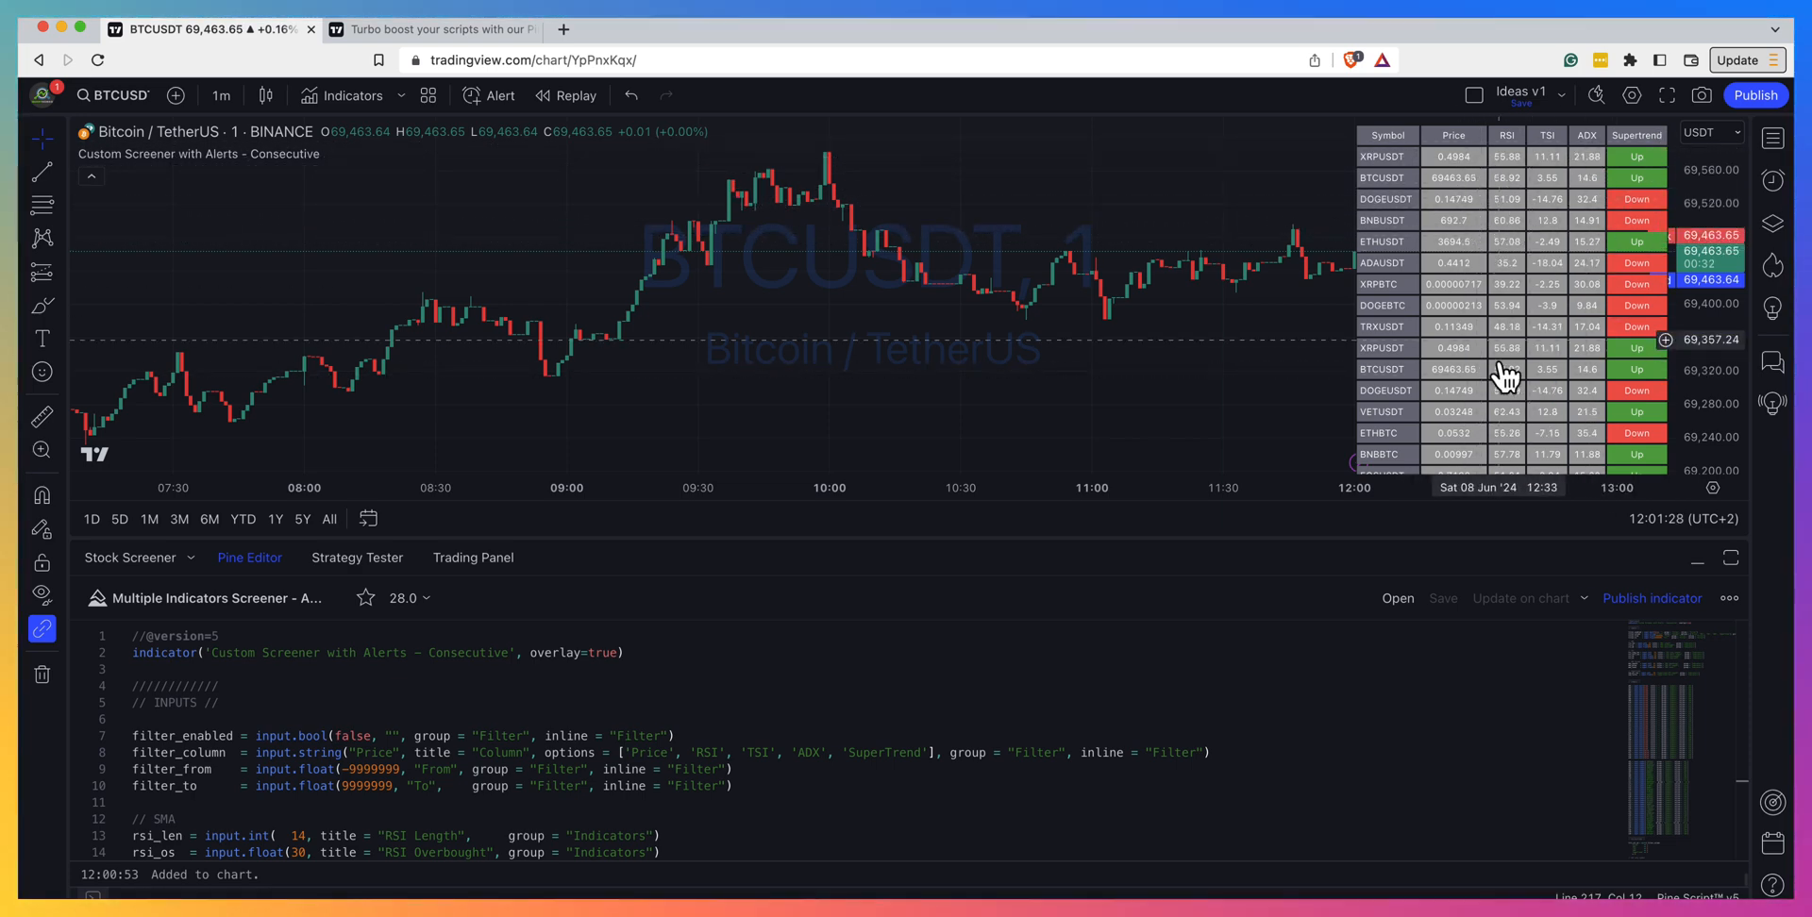
pyautogui.moveTo(1531, 278)
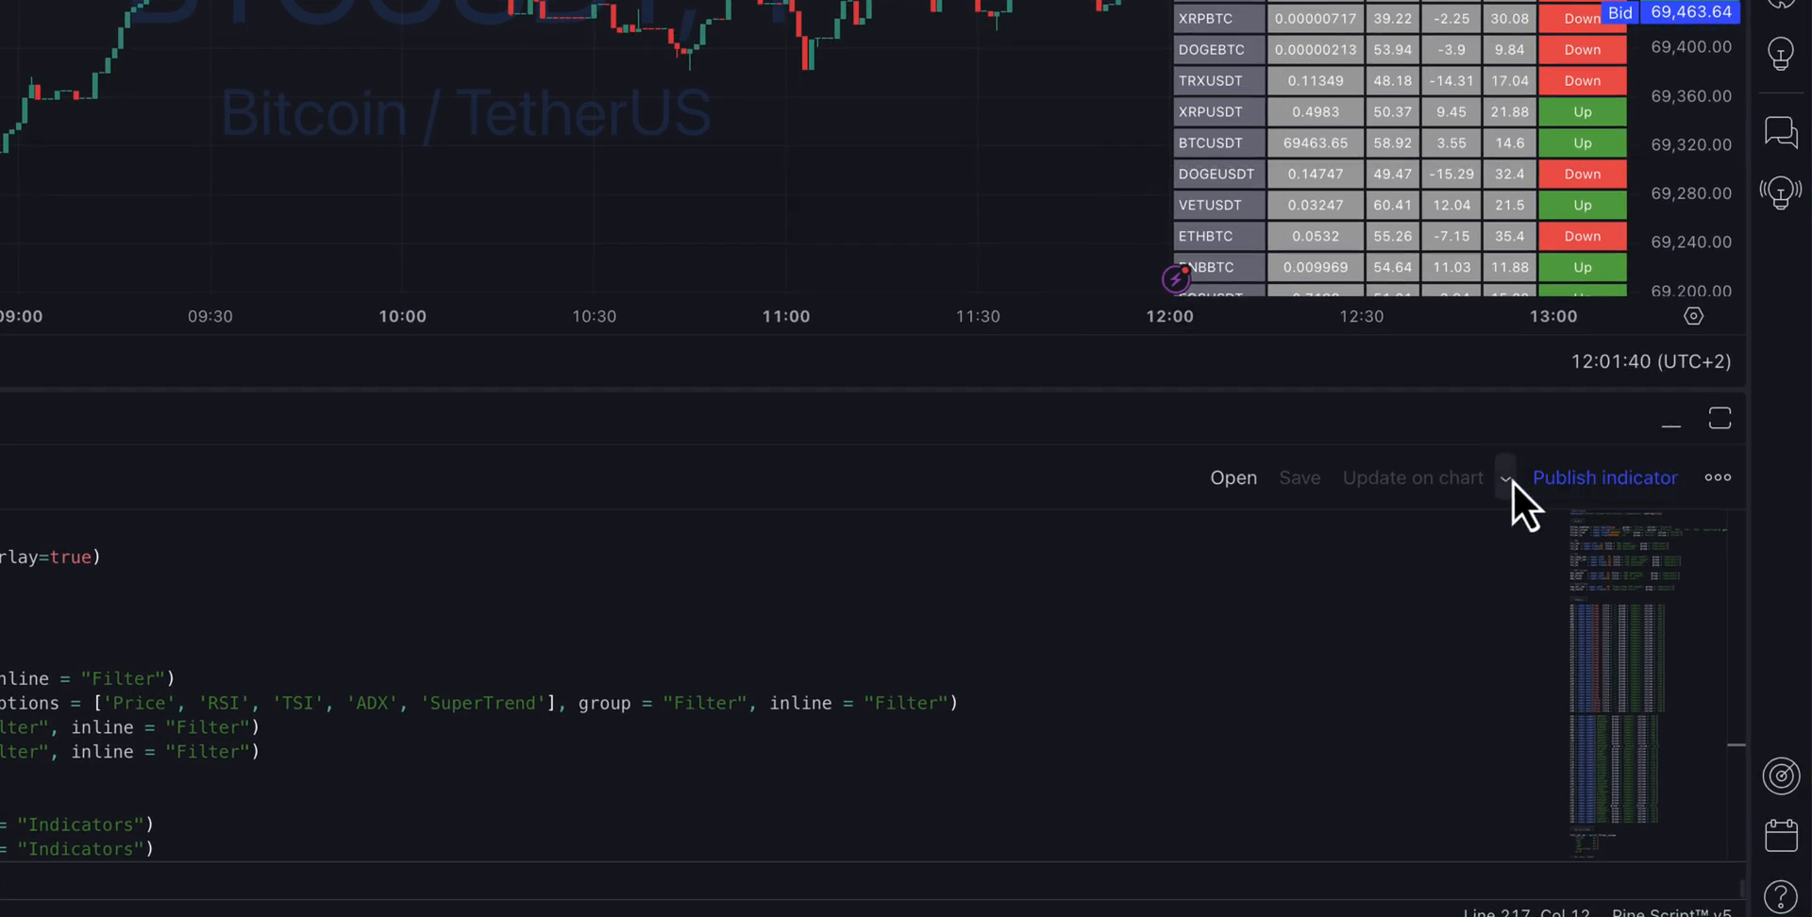
# Enable Profiler mode from the Pine Editor's More menu to show per-line execution percentages
pyautogui.click(1506, 478)
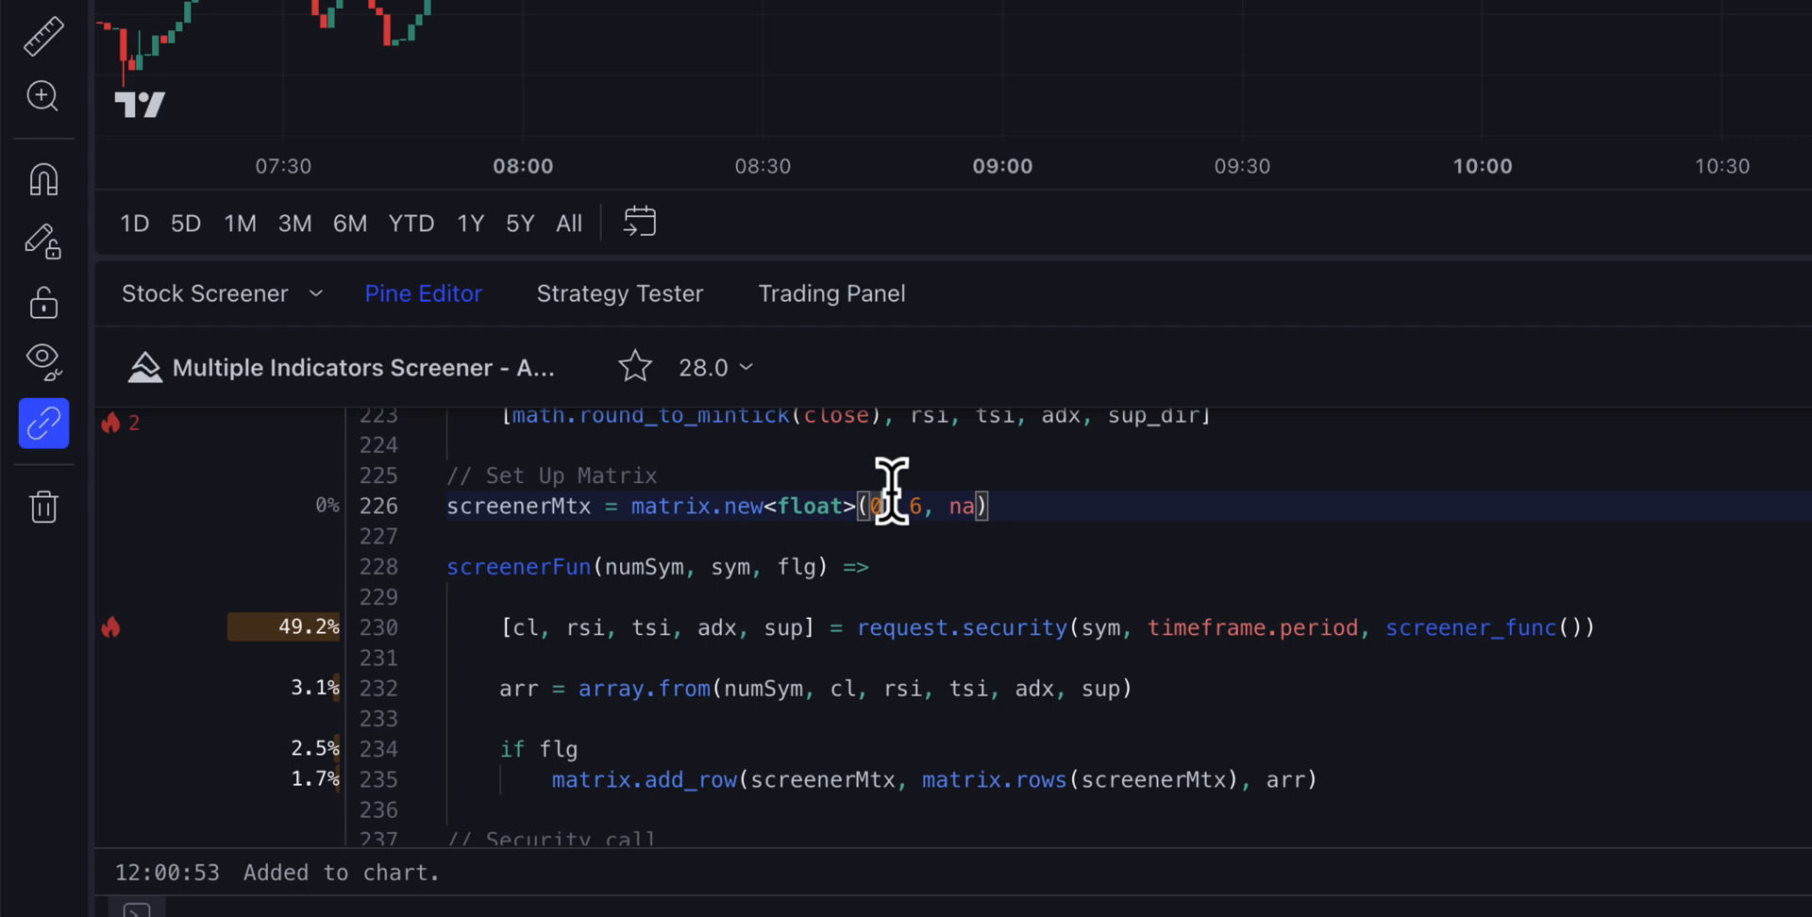
pyautogui.moveTo(109, 490)
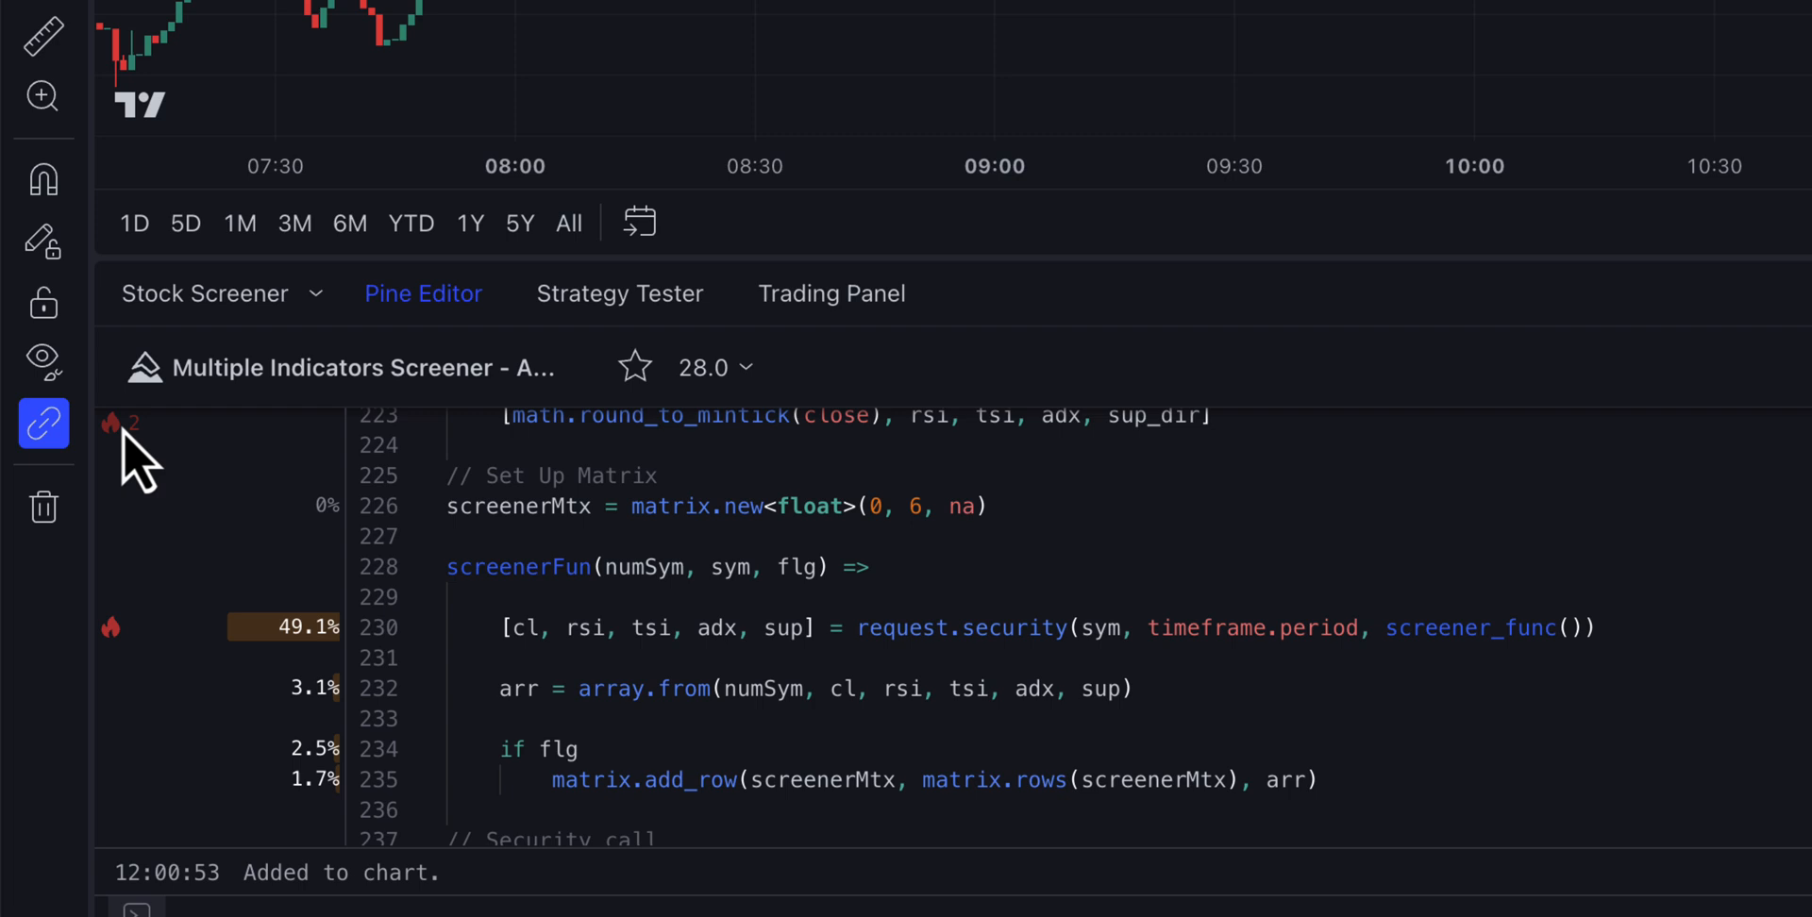
pyautogui.moveTo(306, 627)
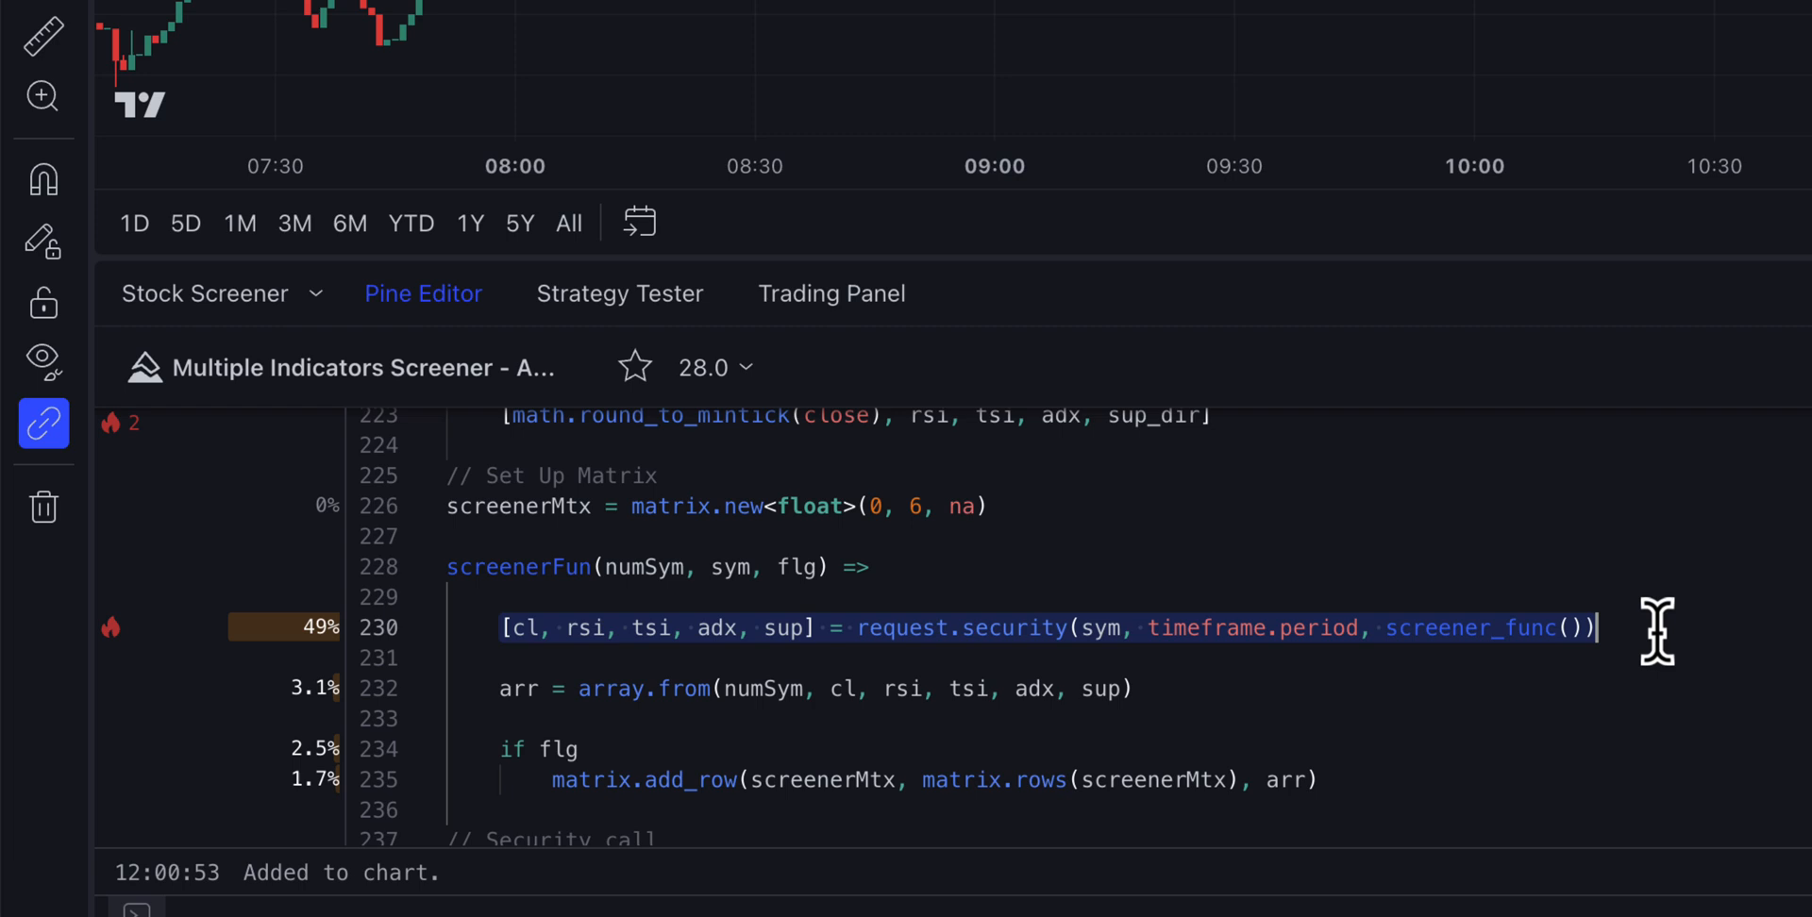
pyautogui.moveTo(893, 633)
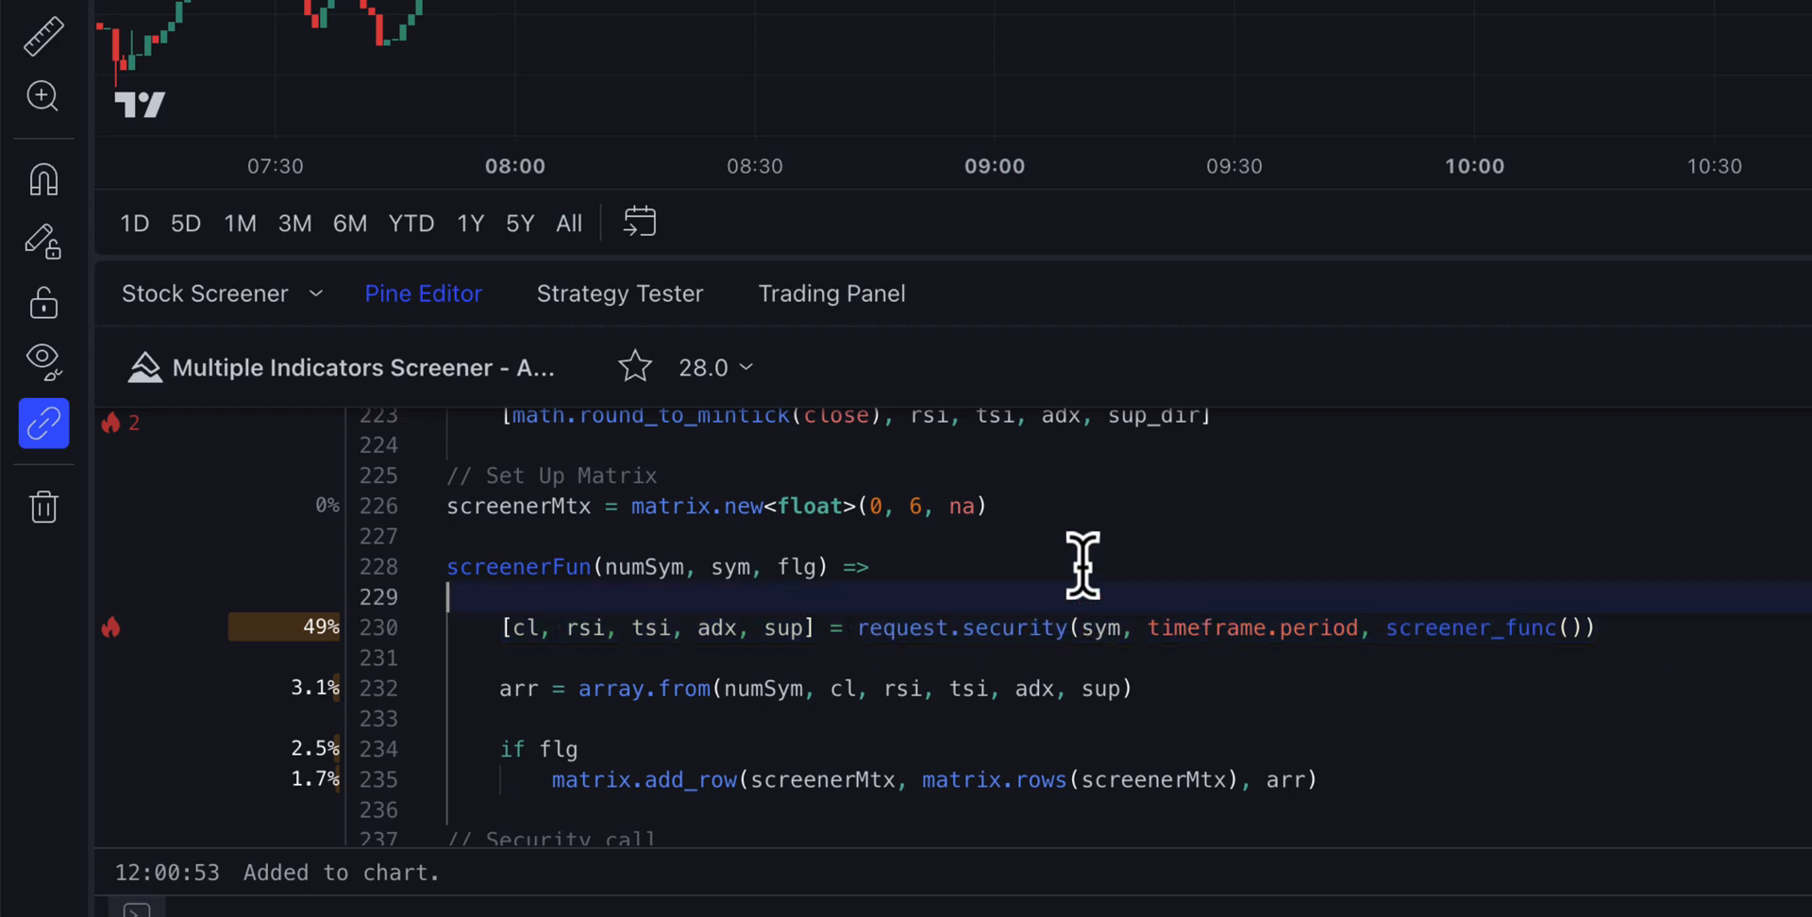
pyautogui.moveTo(948, 628)
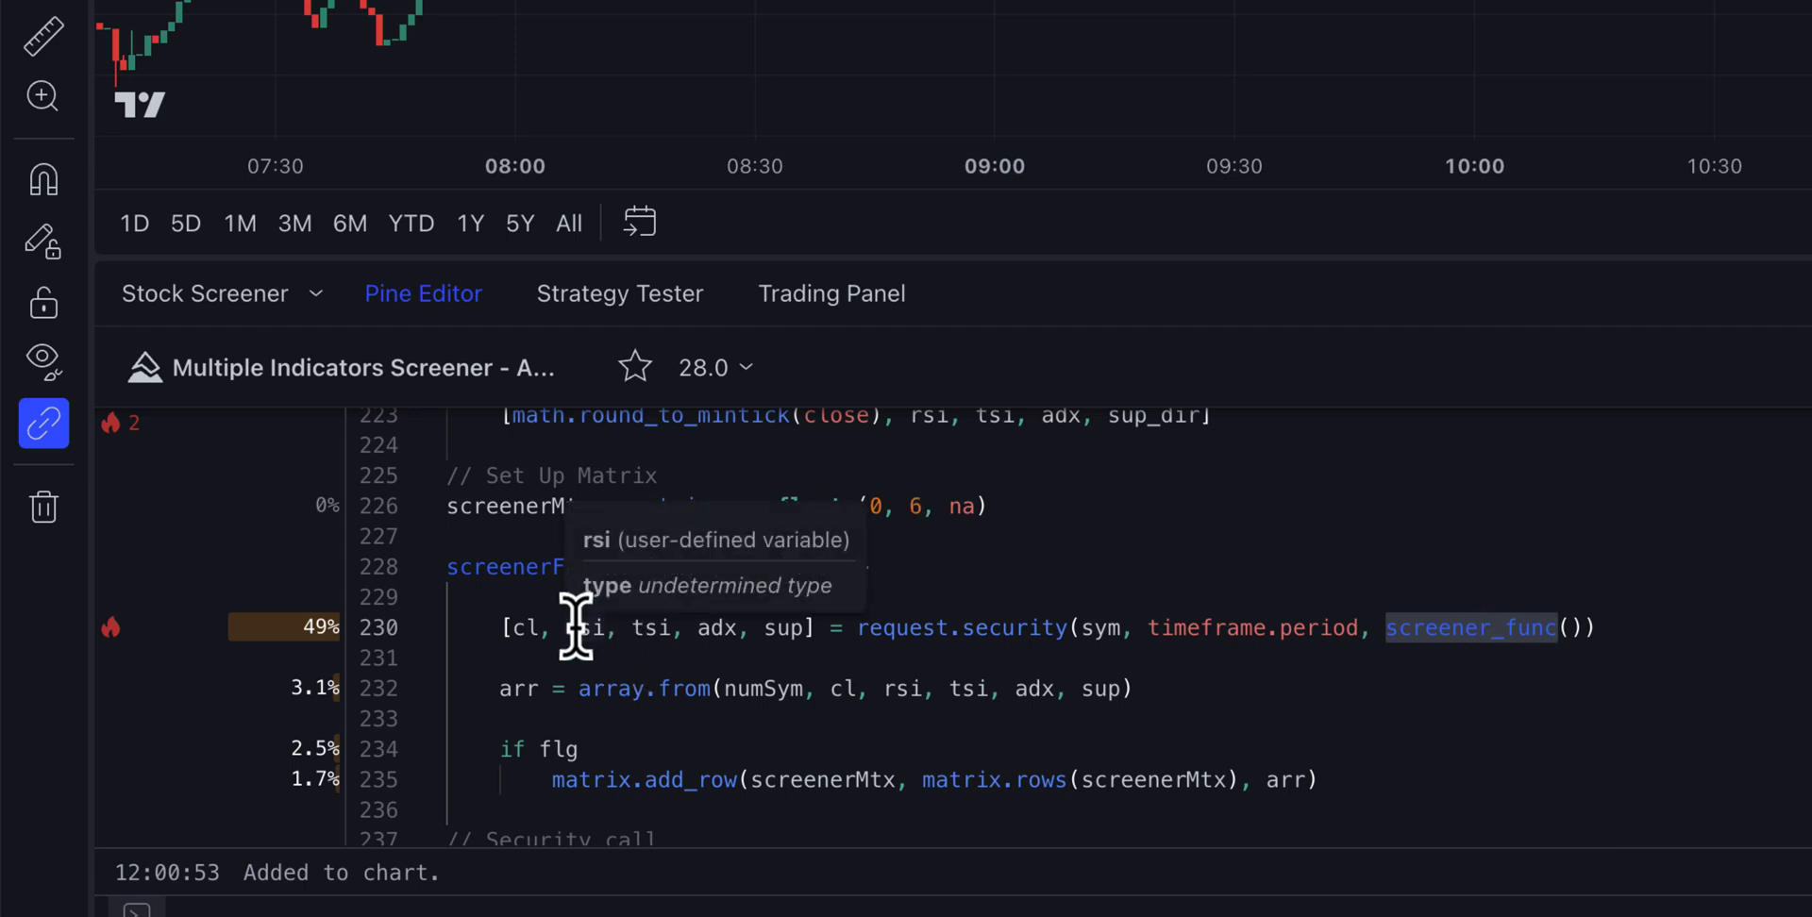
pyautogui.moveTo(710, 627)
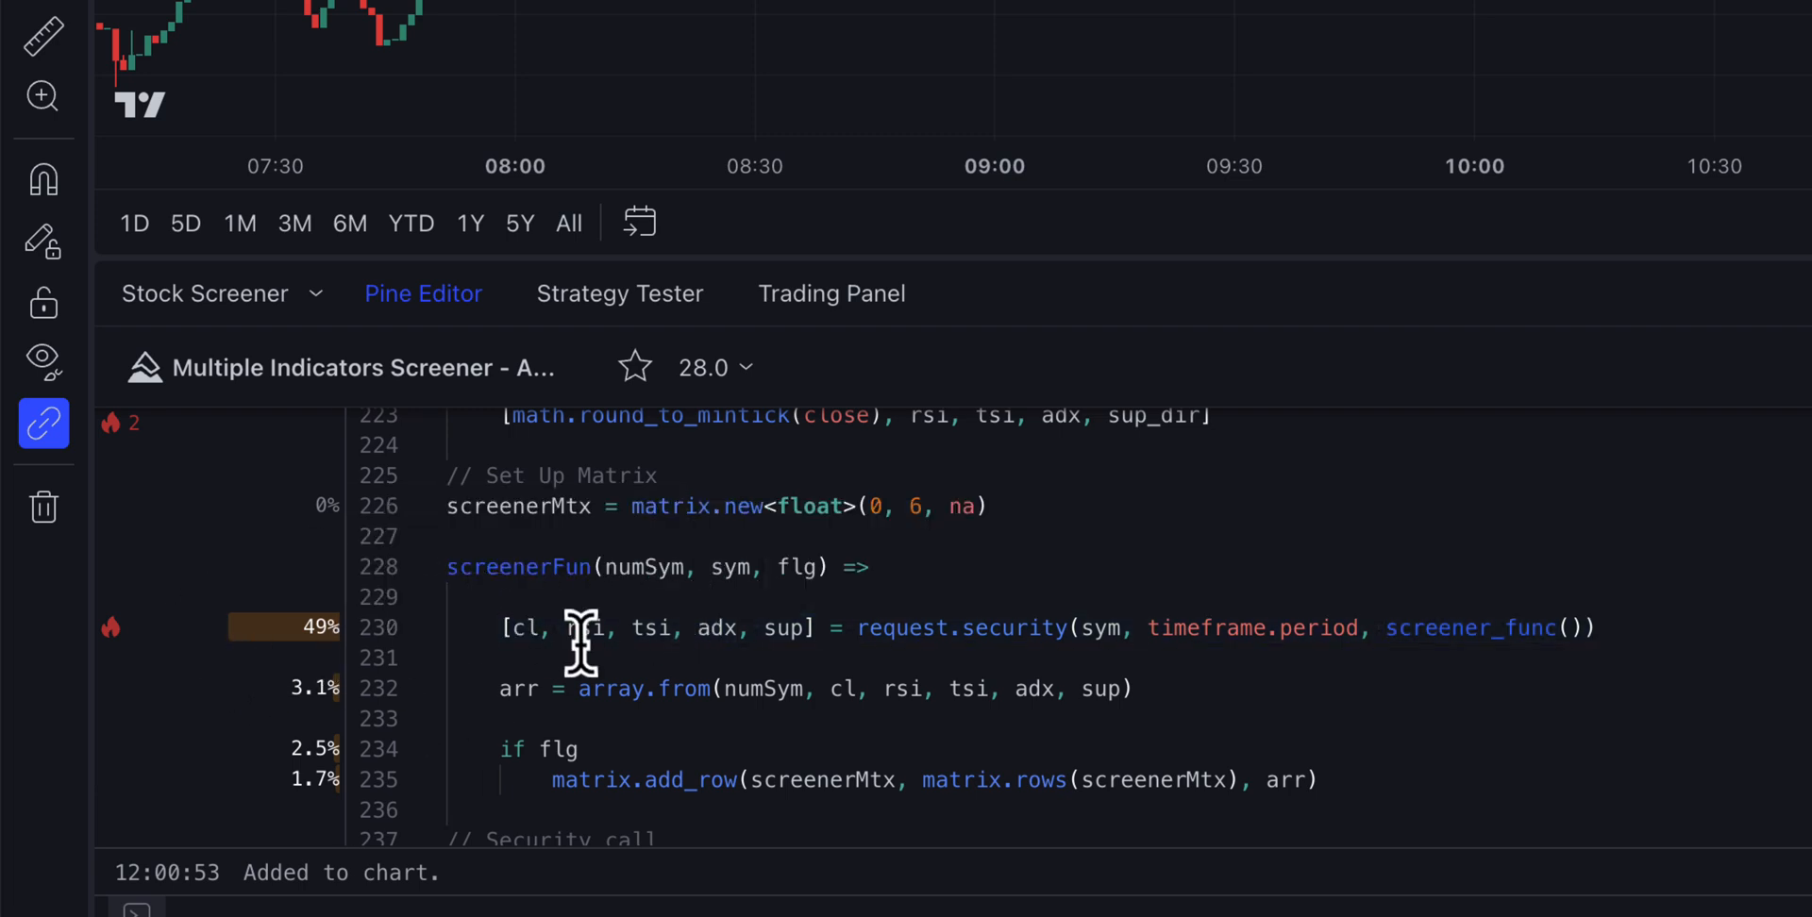
pyautogui.moveTo(1467, 627)
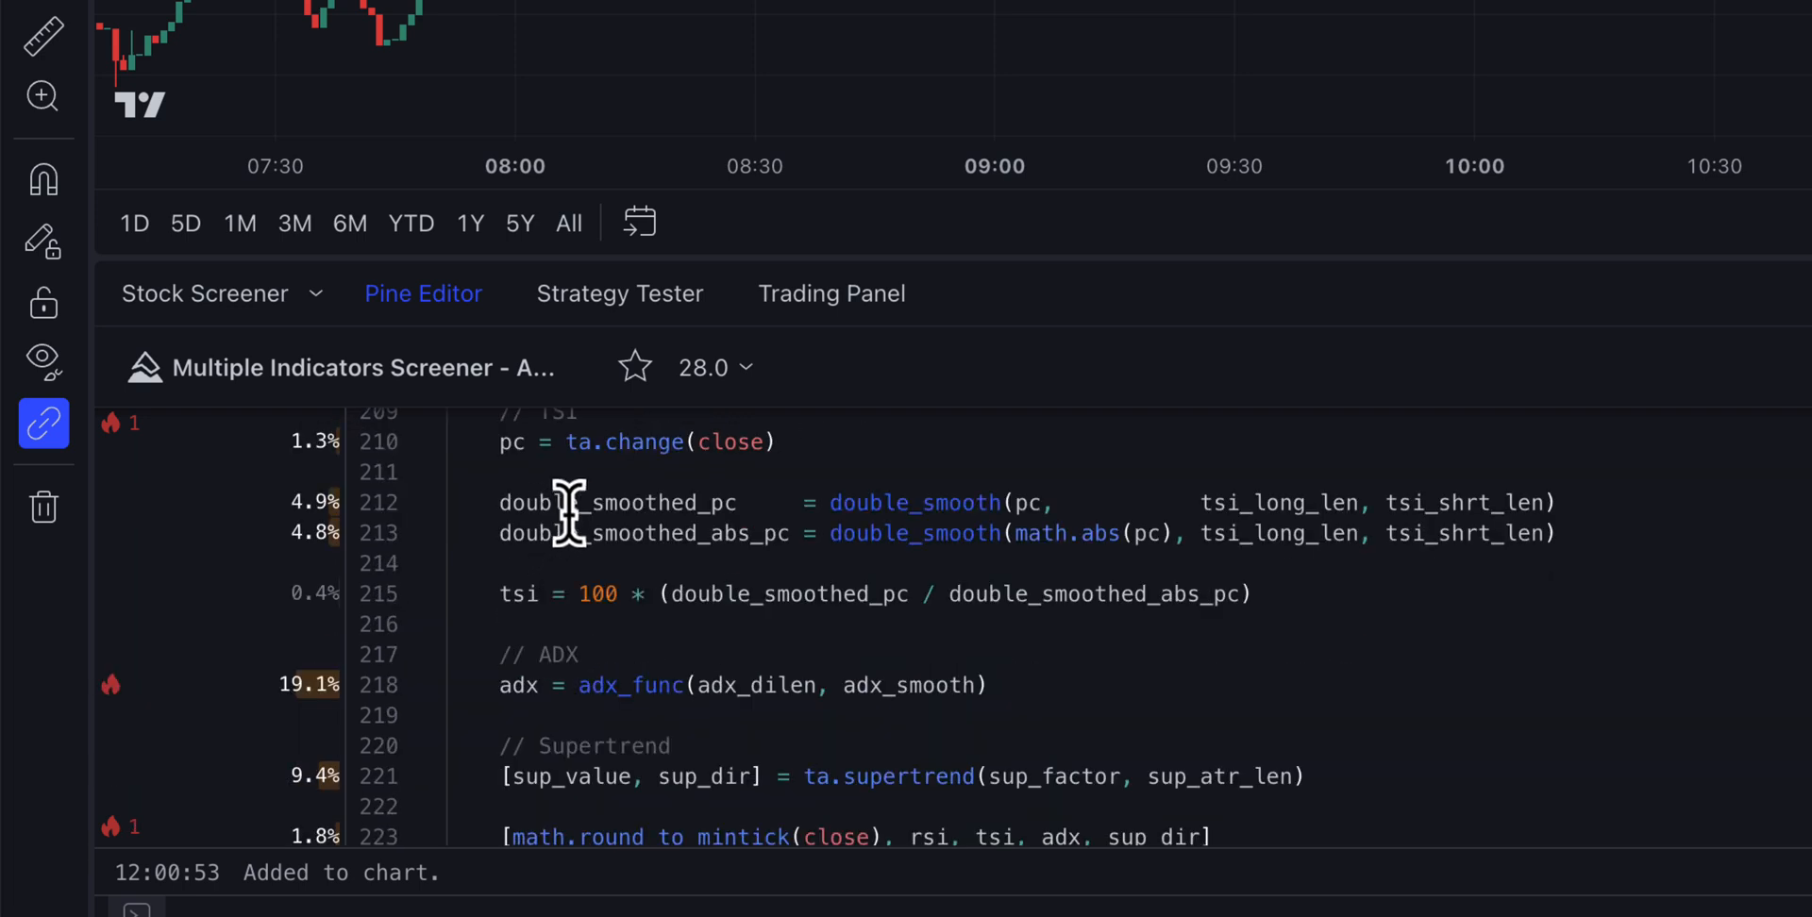
pyautogui.scroll(-3)
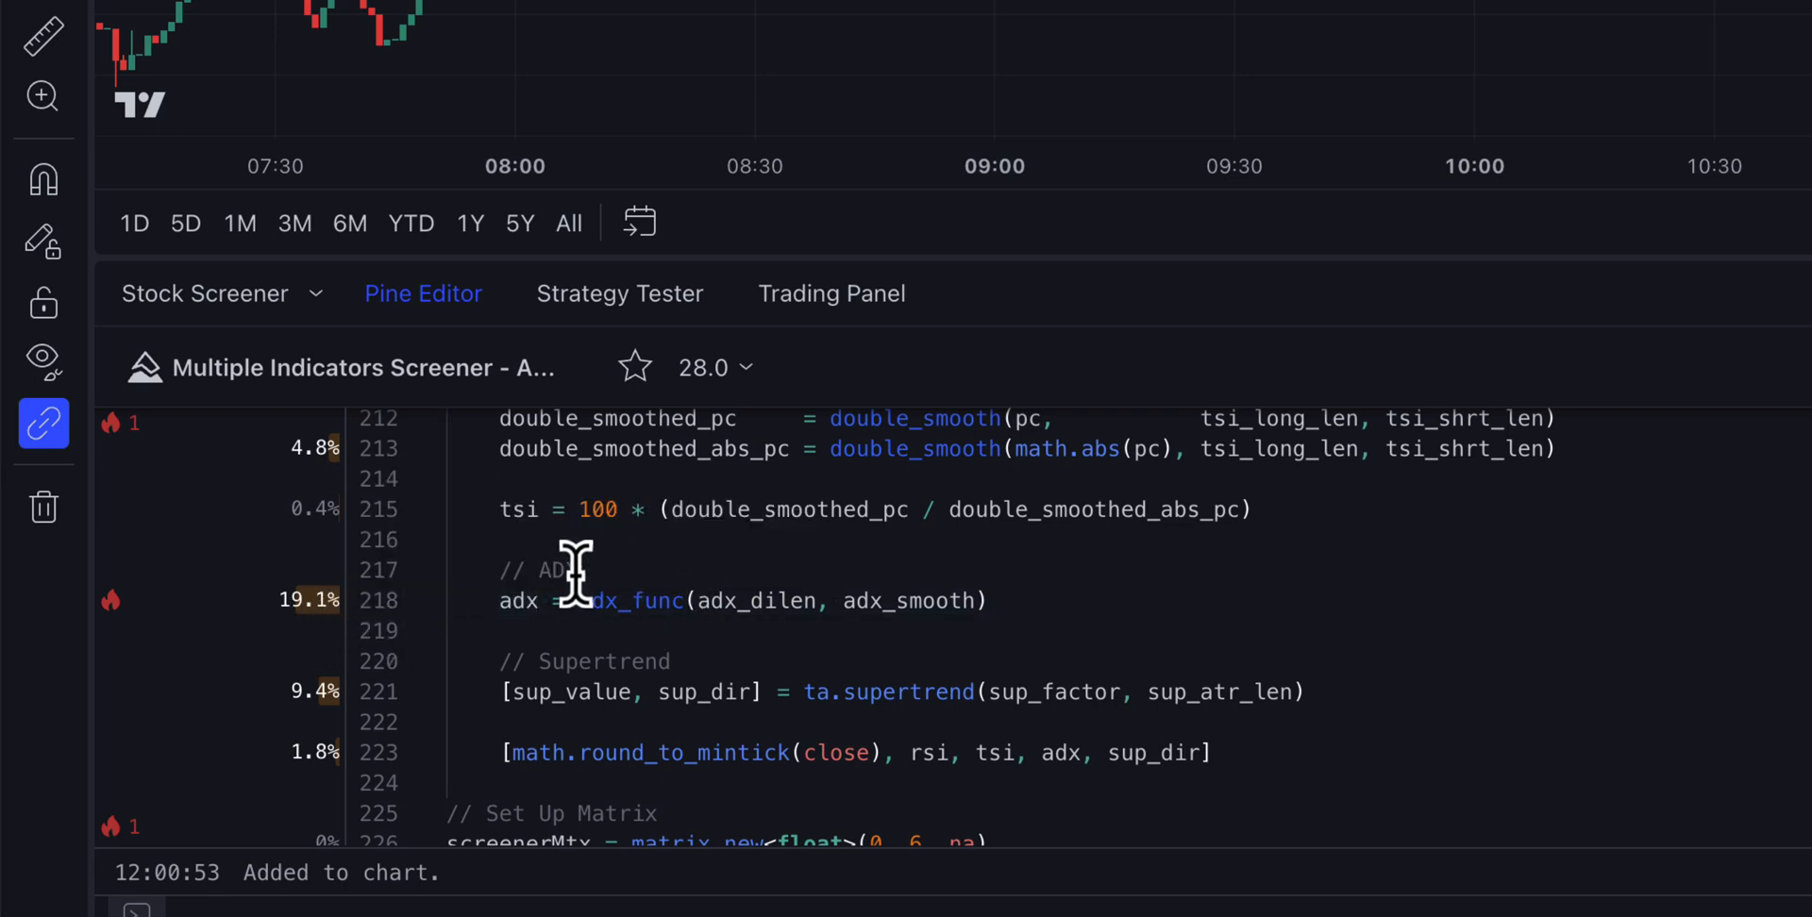
pyautogui.doubleClick(518, 599)
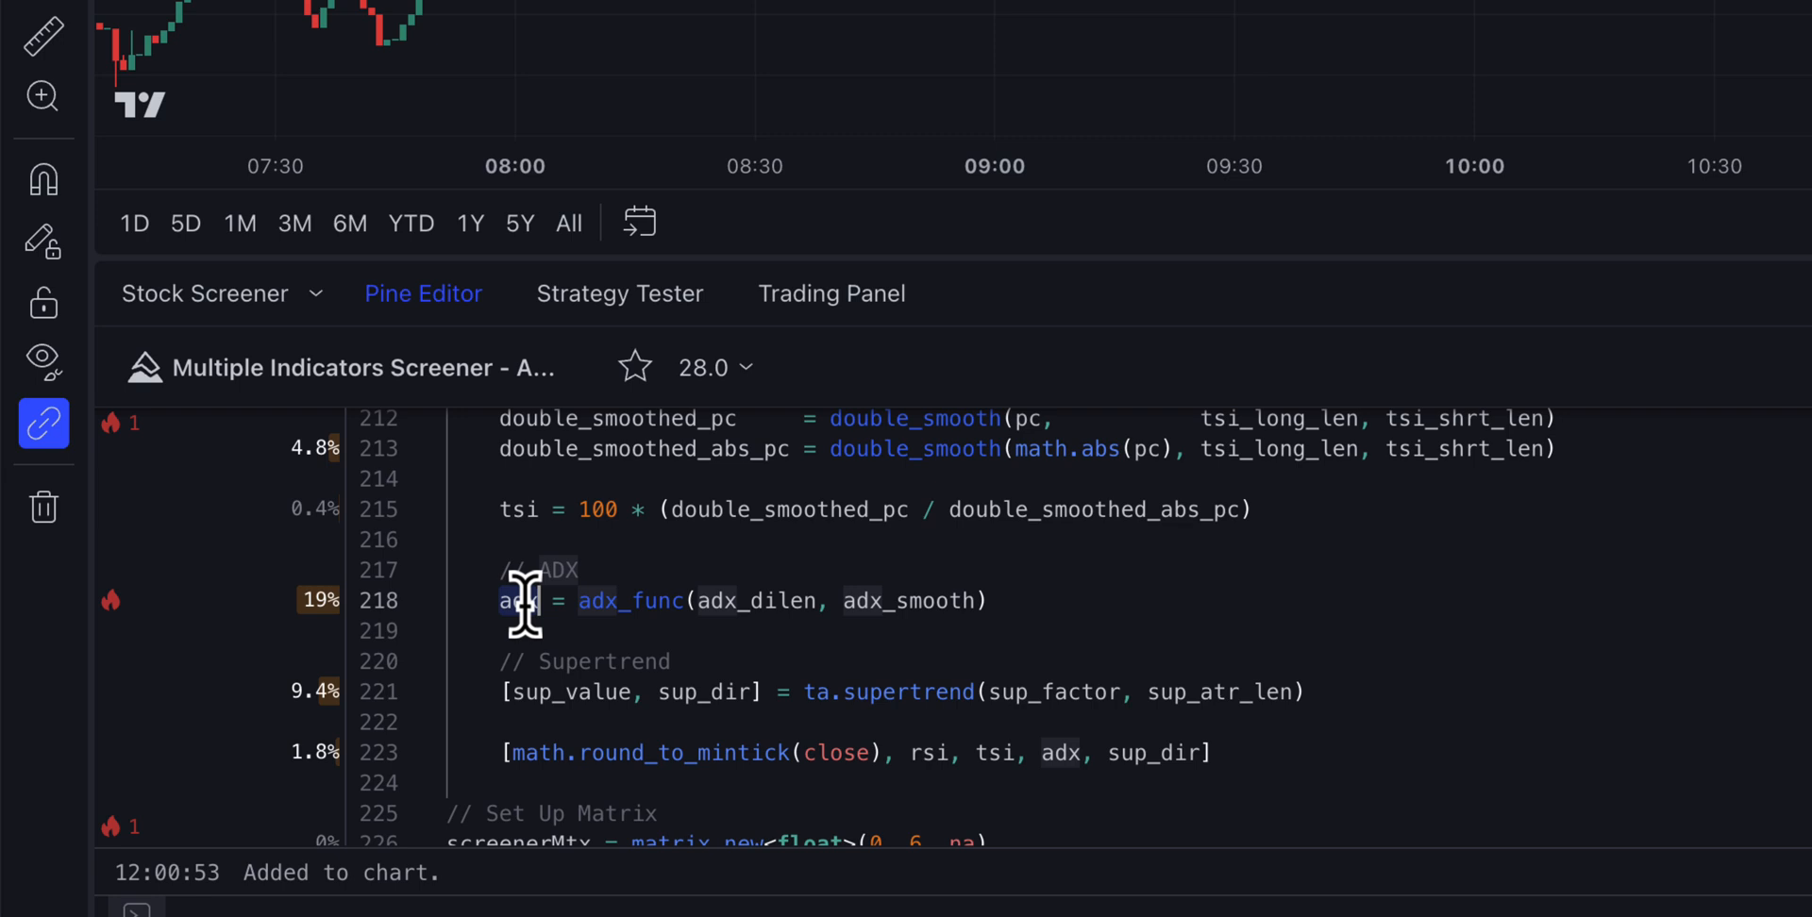
pyautogui.doubleClick(514, 599)
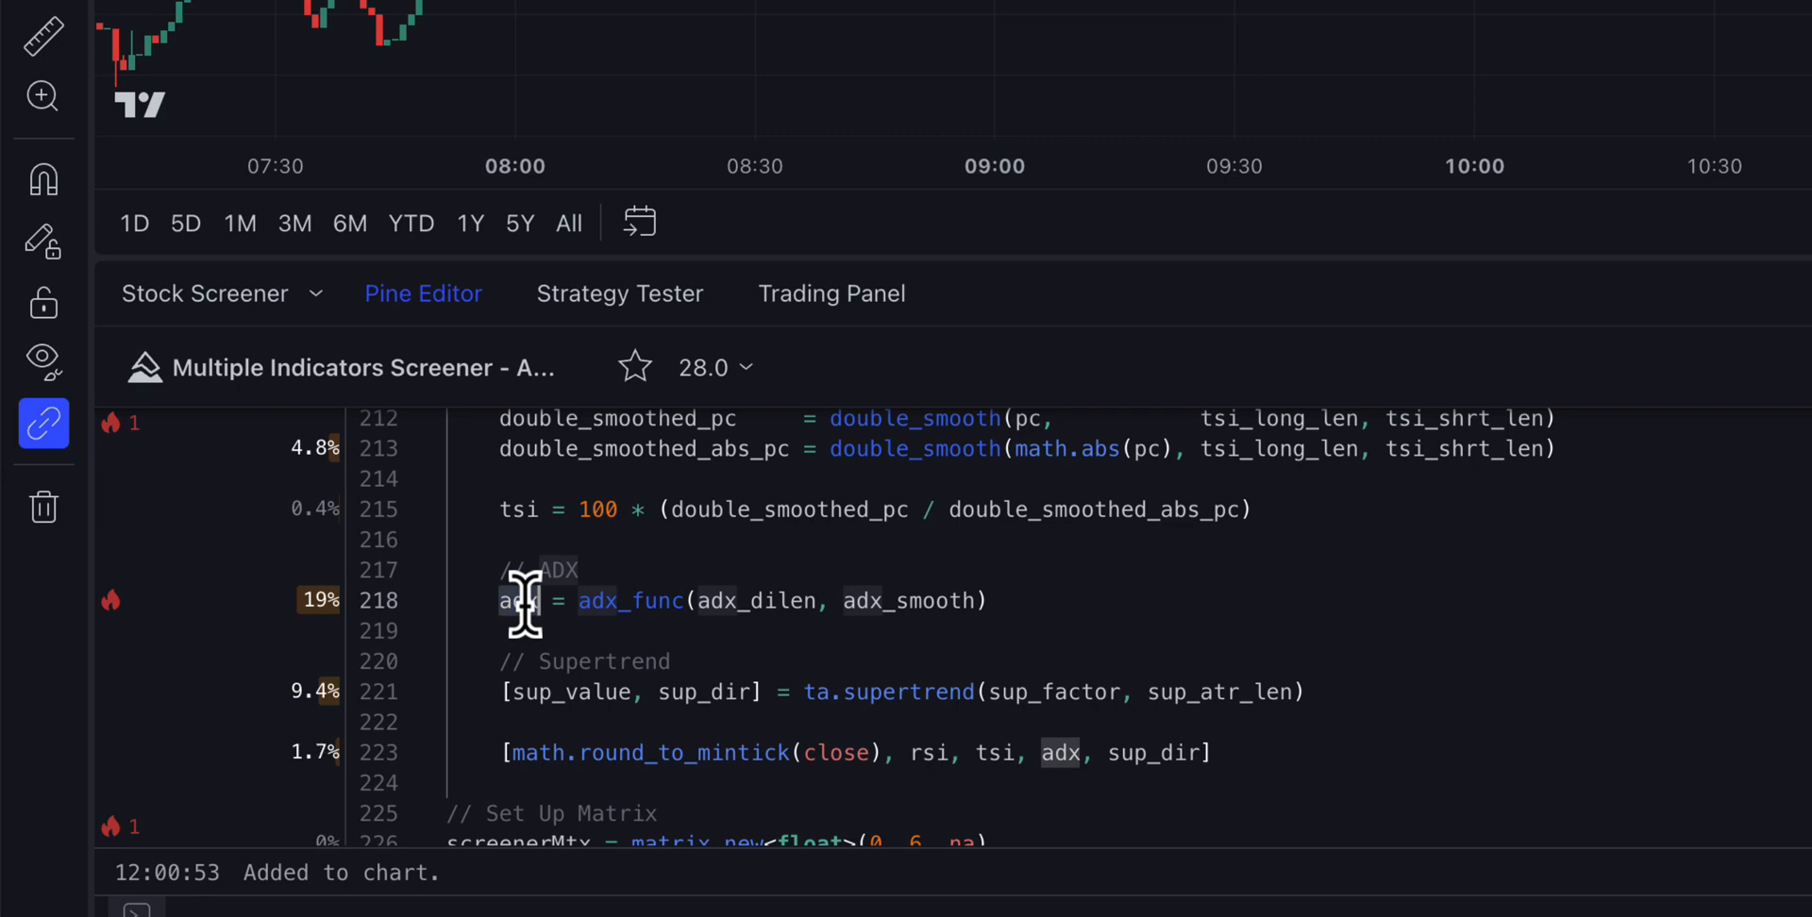
pyautogui.doubleClick(629, 600)
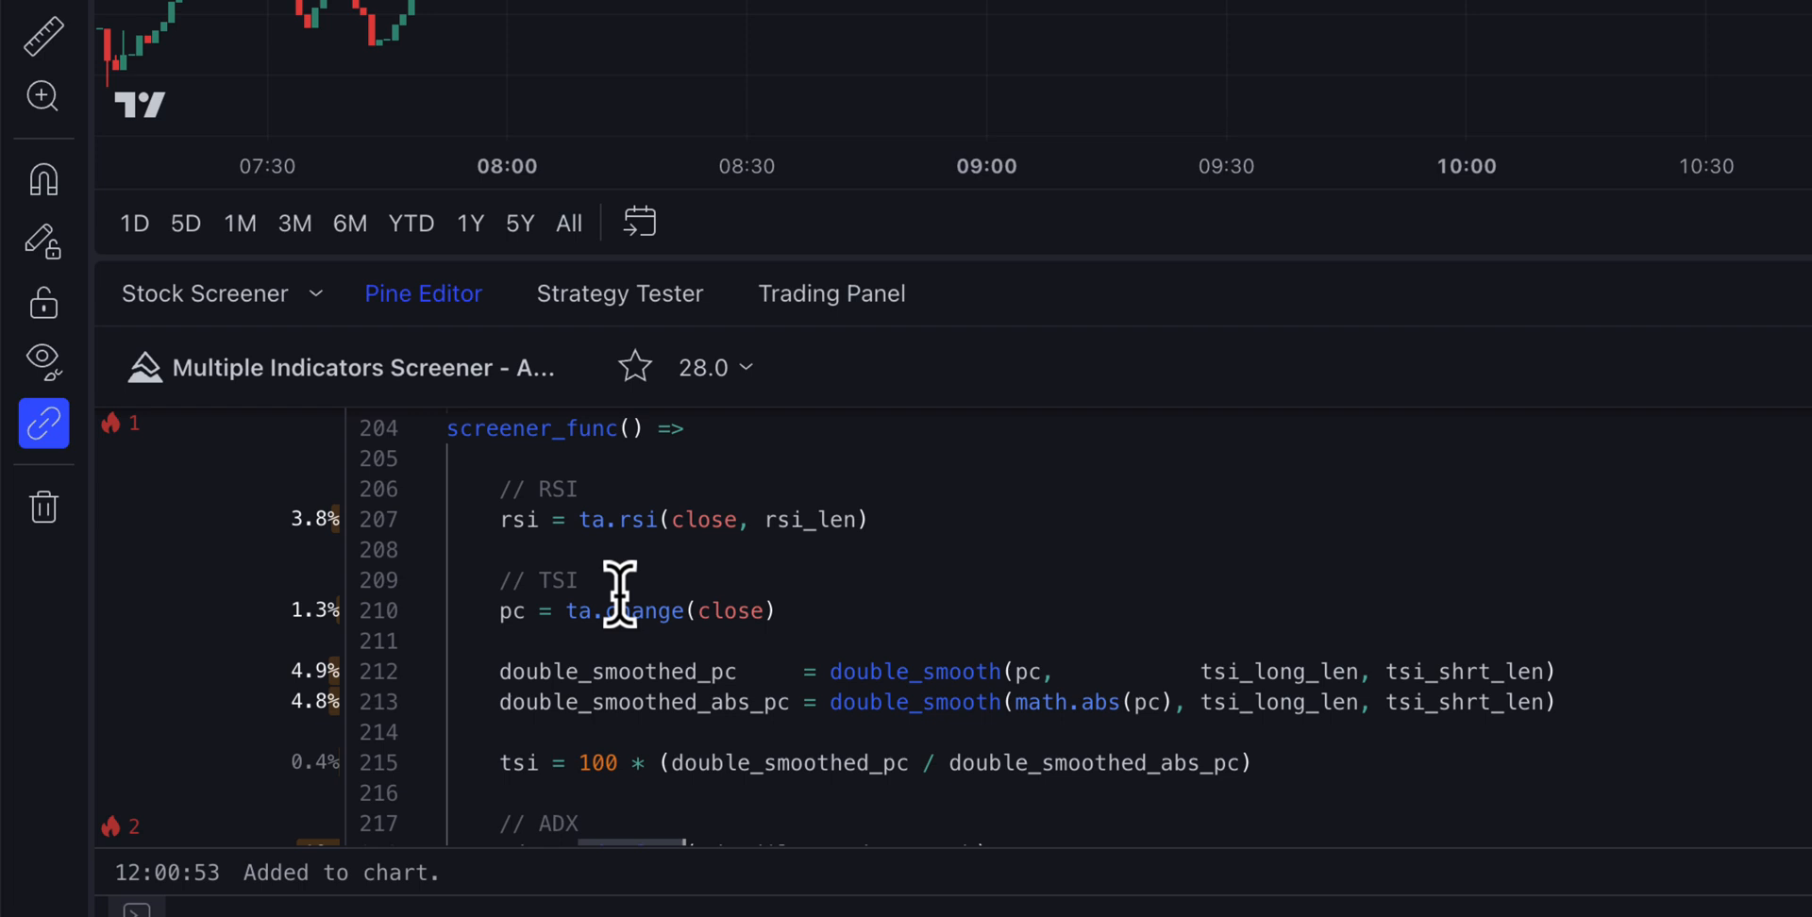
pyautogui.scroll(-3)
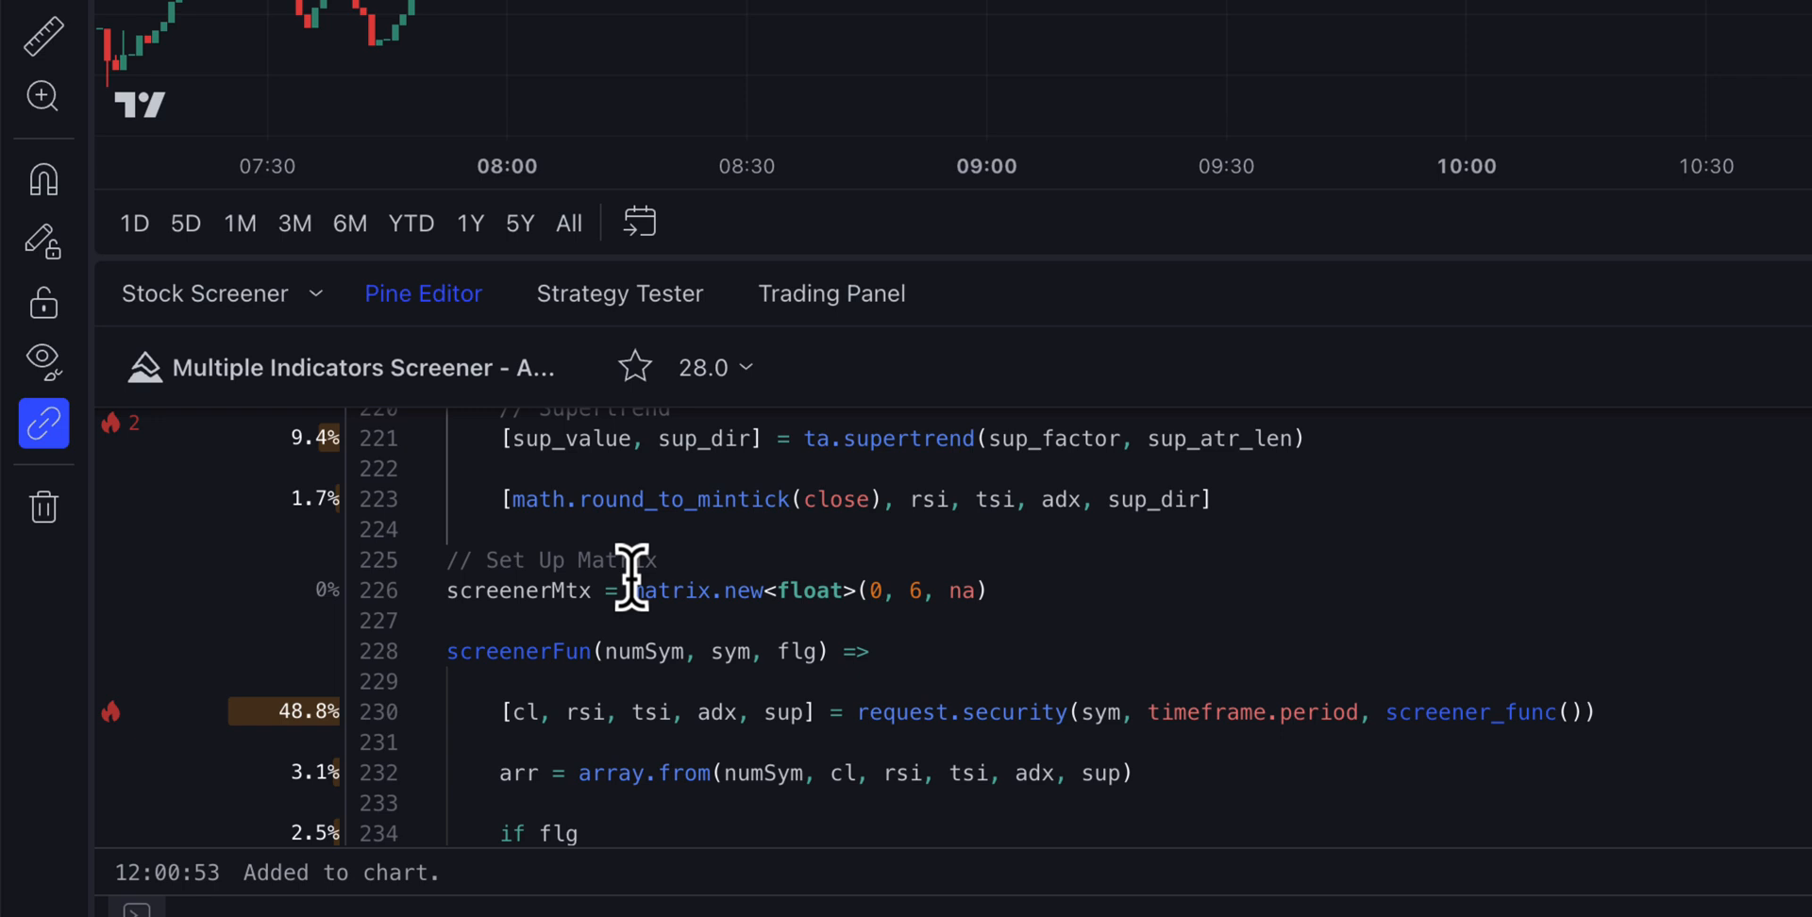
pyautogui.scroll(-3)
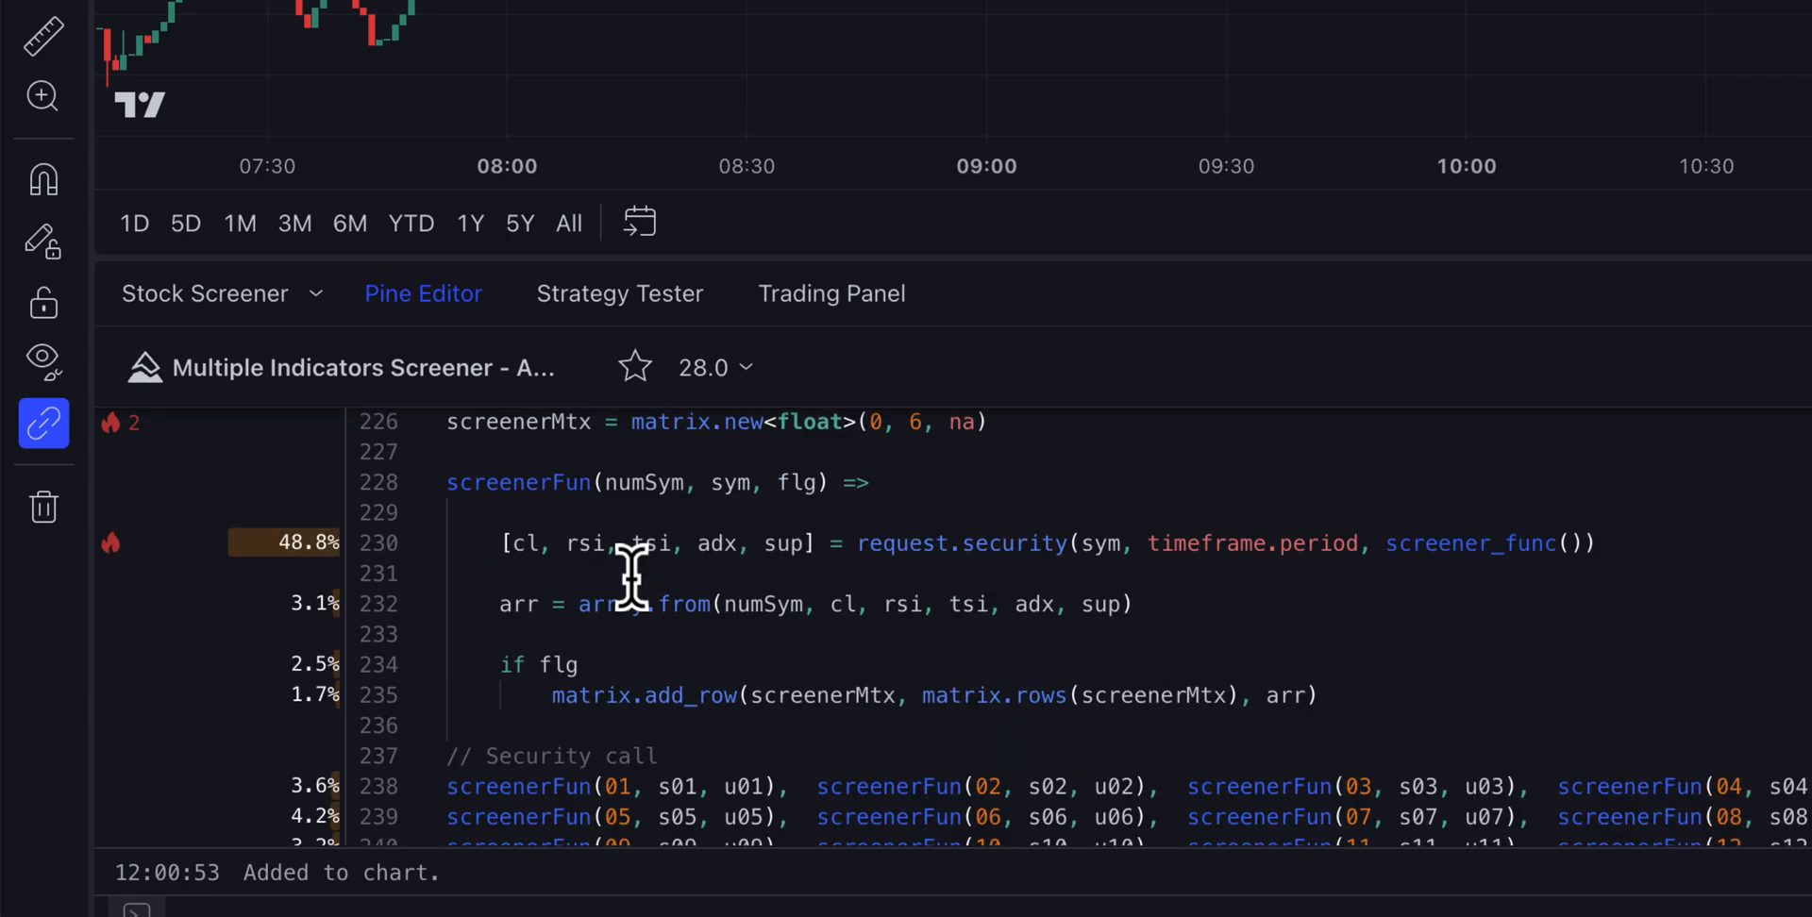